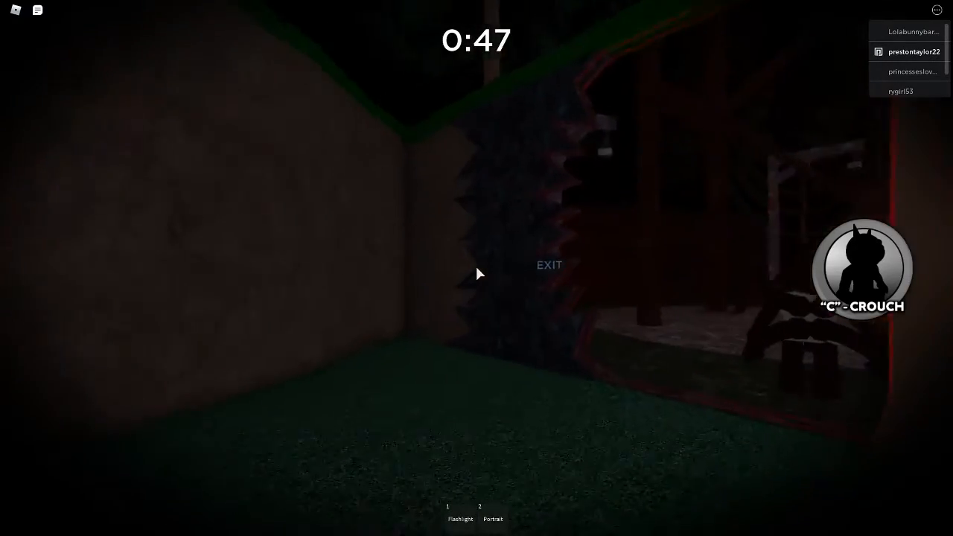
Move the character to the EXIT doorway before the escape countdown ends.
click(492, 518)
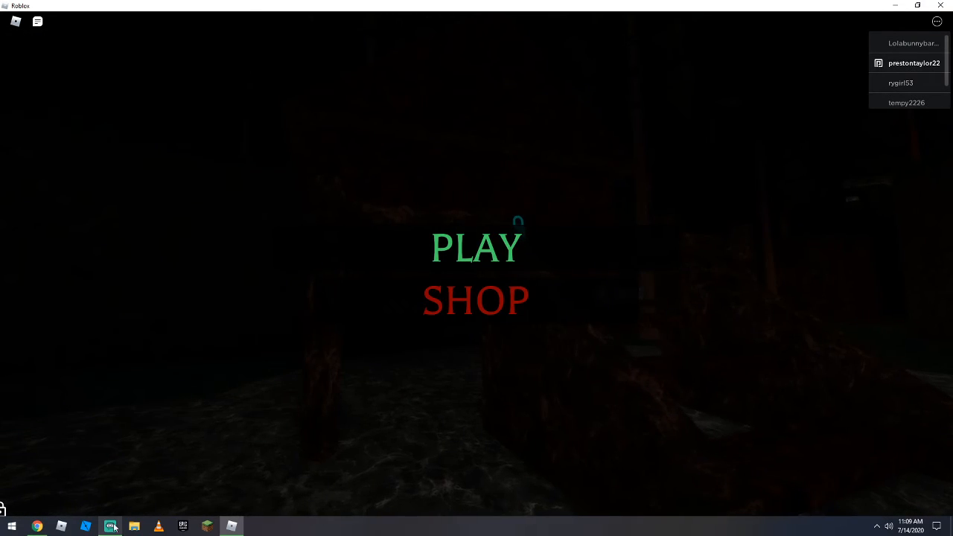
After the ending cutscene returns to PLAY/SHOP, bring Streamlabs OBS to the front.
click(110, 526)
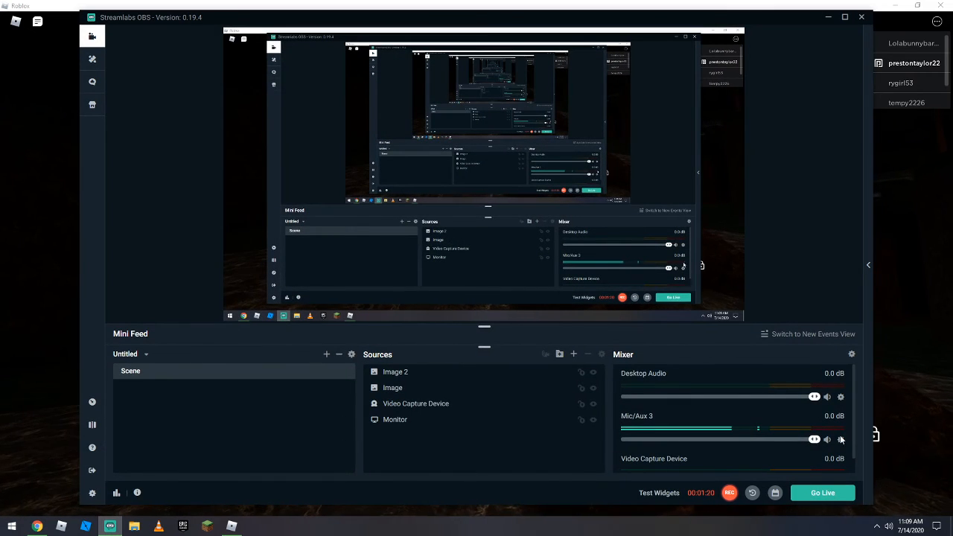